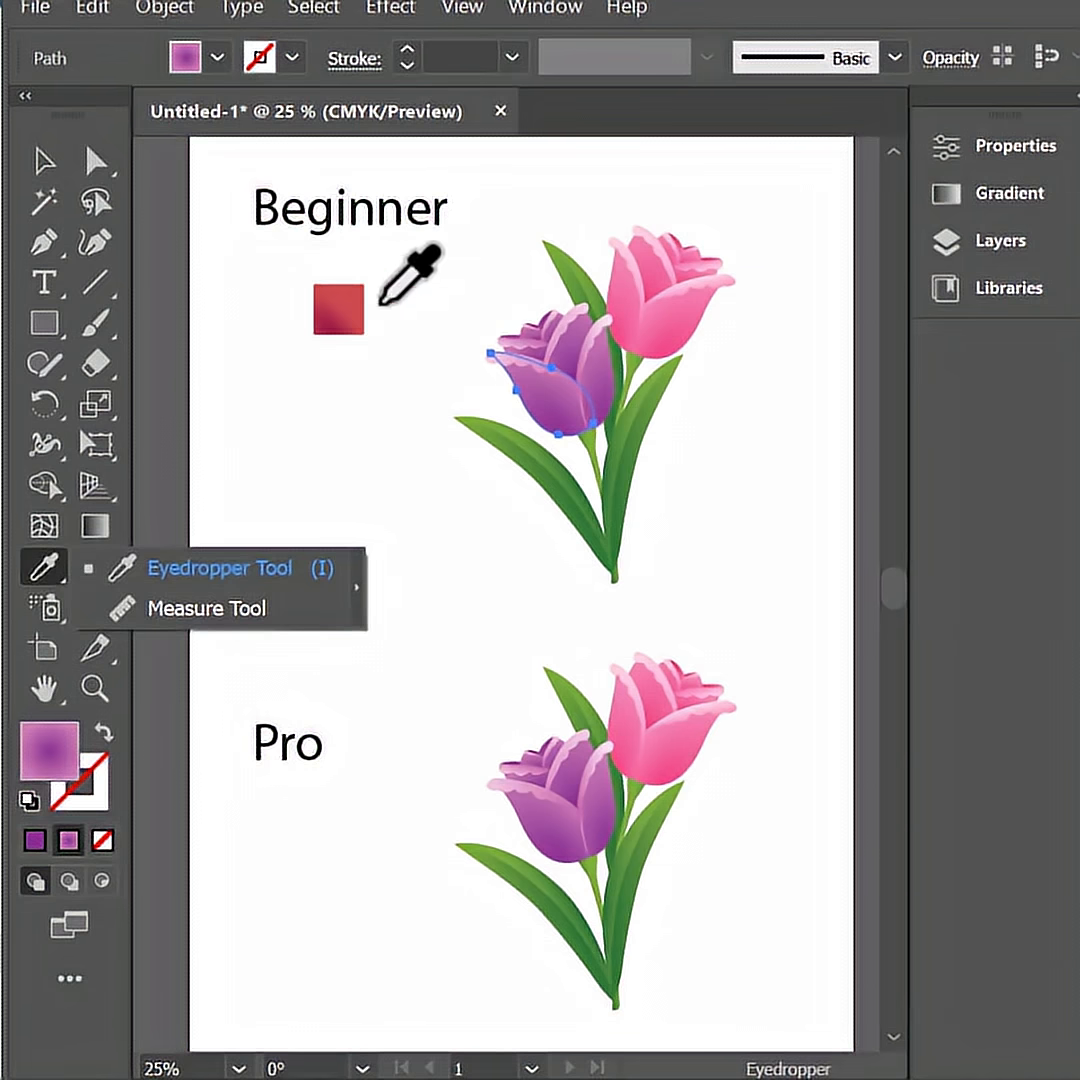
- Sample the red square with the Eyedropper onto the Beginner tulips, then select the Pro purple tulip
left_click(338, 308)
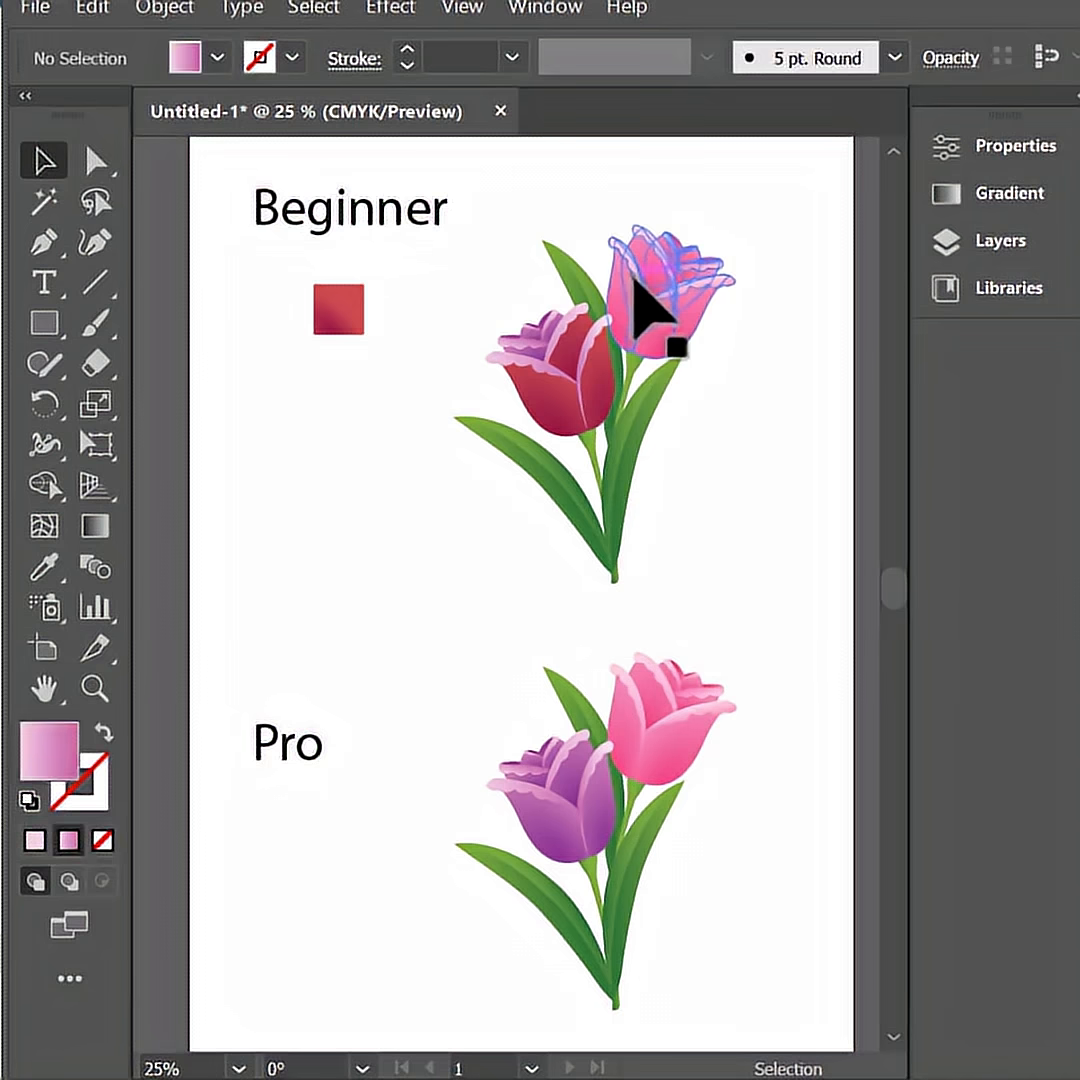
left_click(44, 566)
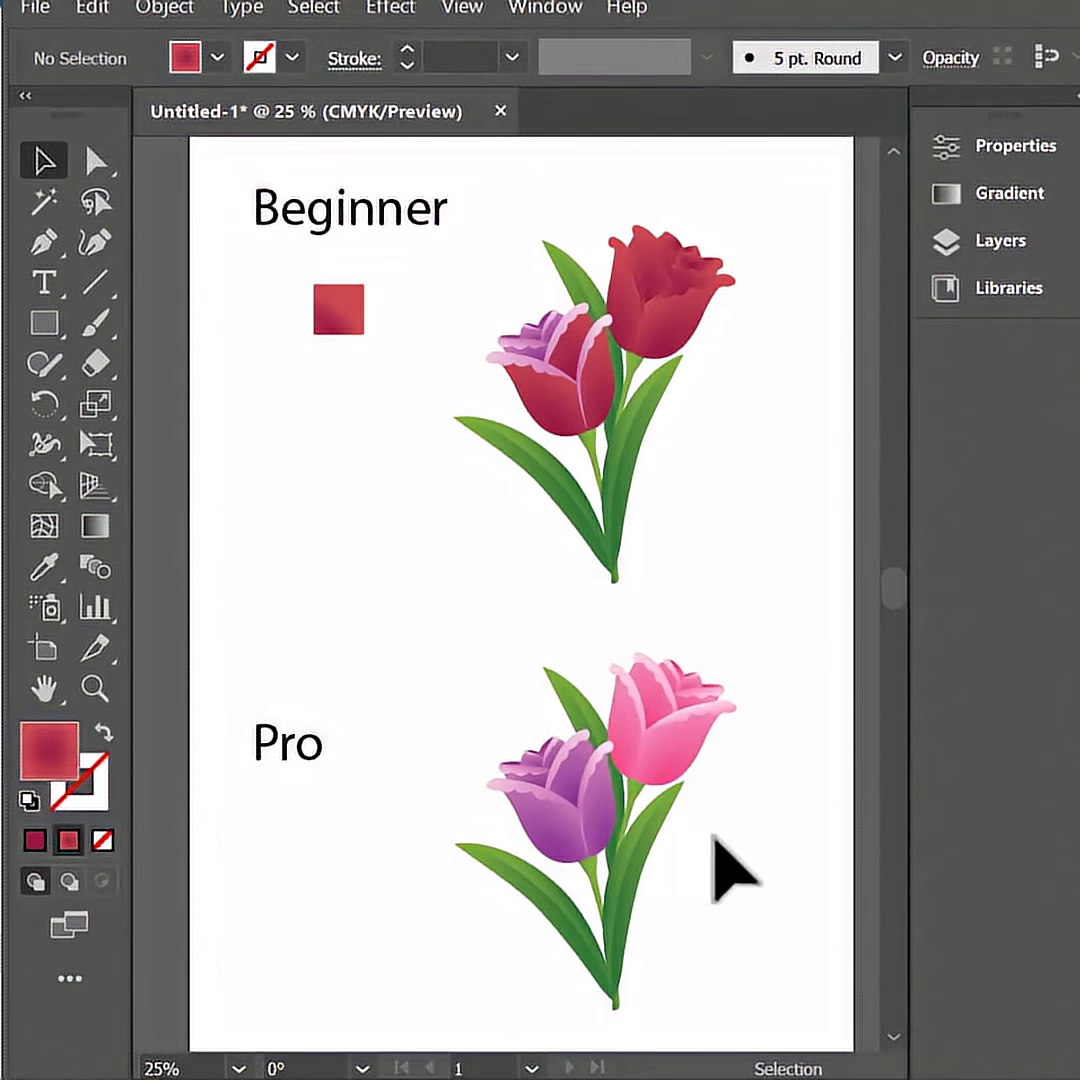
left_click(560, 790)
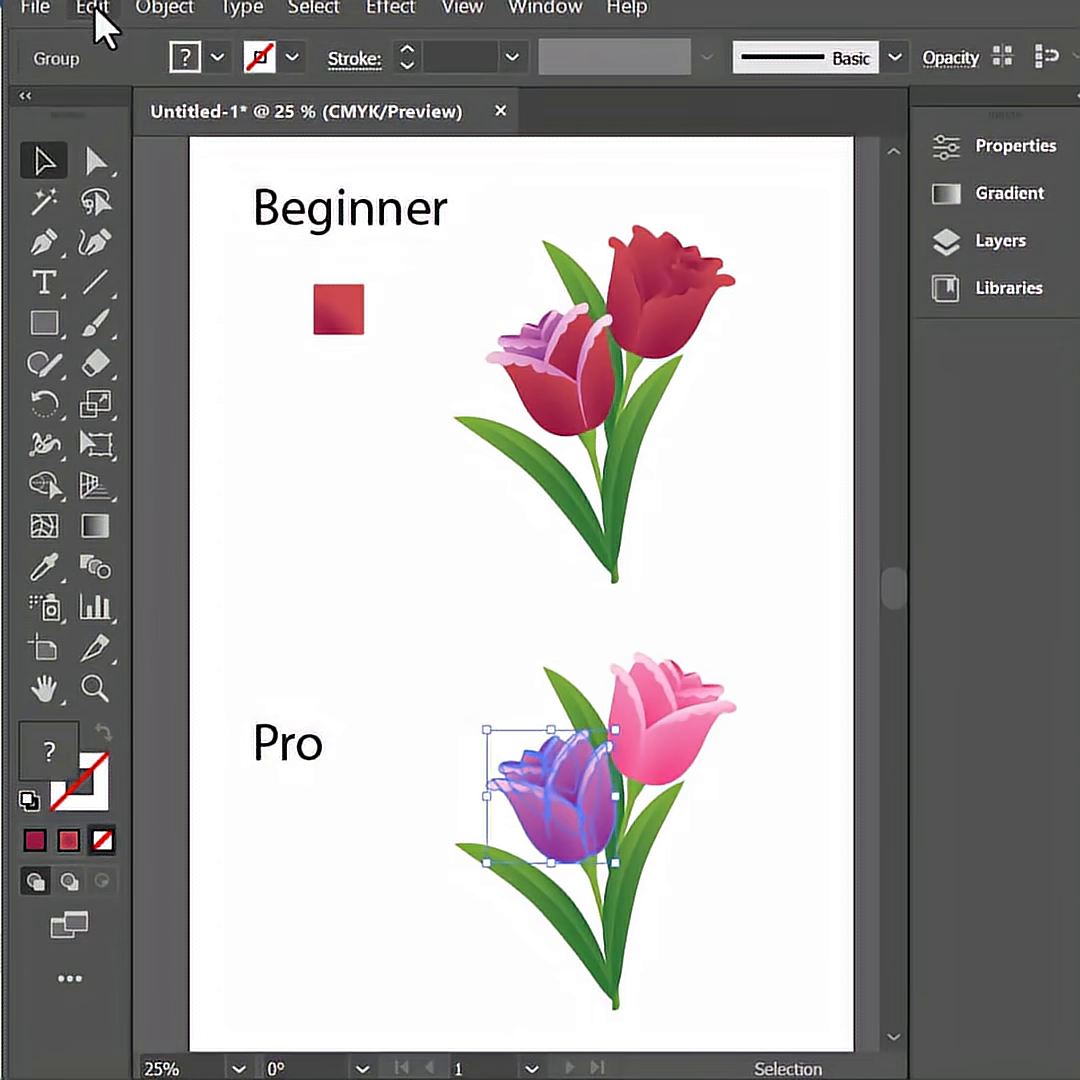
- Recolor the Pro purple tulip to reddish-magenta via Edit > Edit Colors > Recolor Artwork
left_click(92, 8)
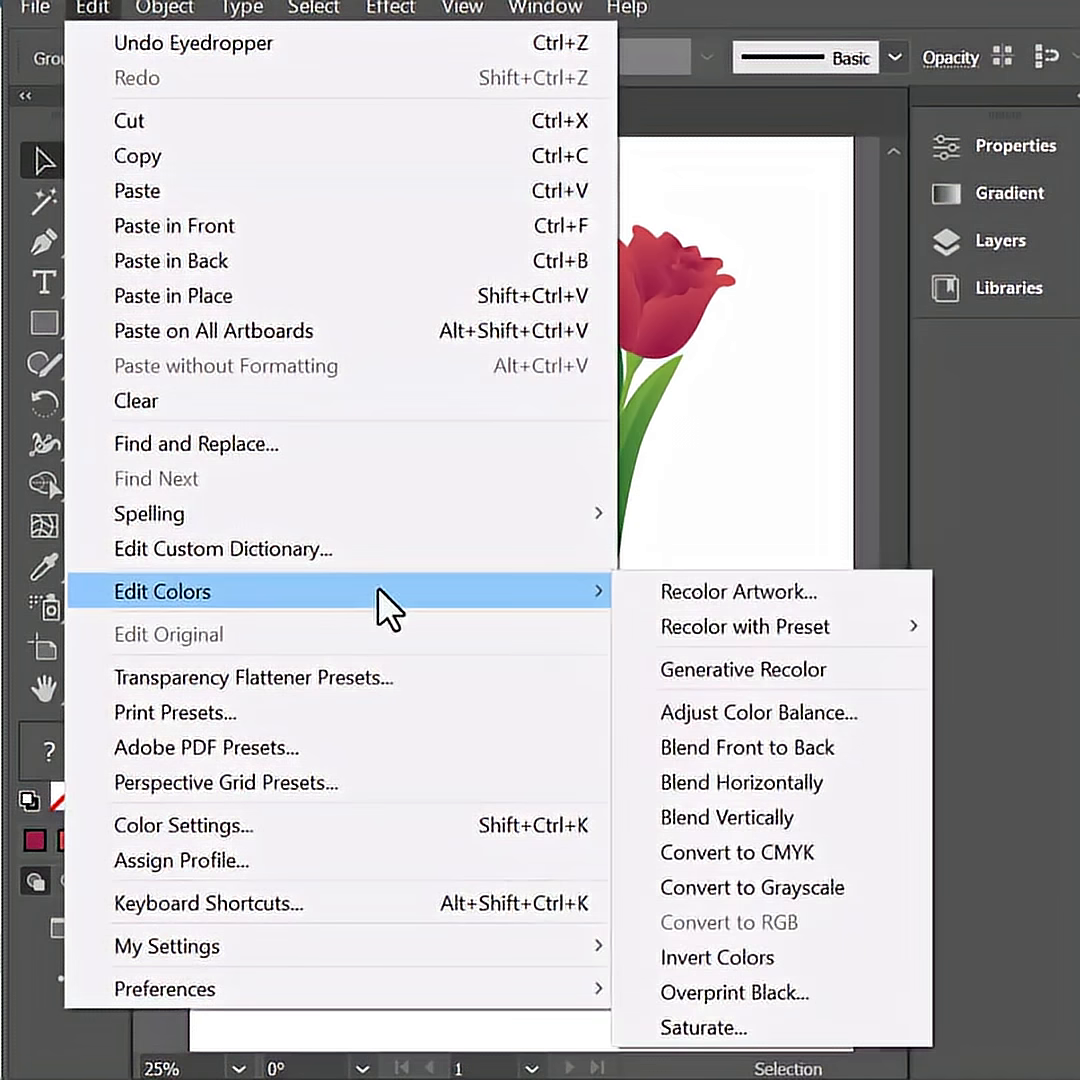
left_click(738, 592)
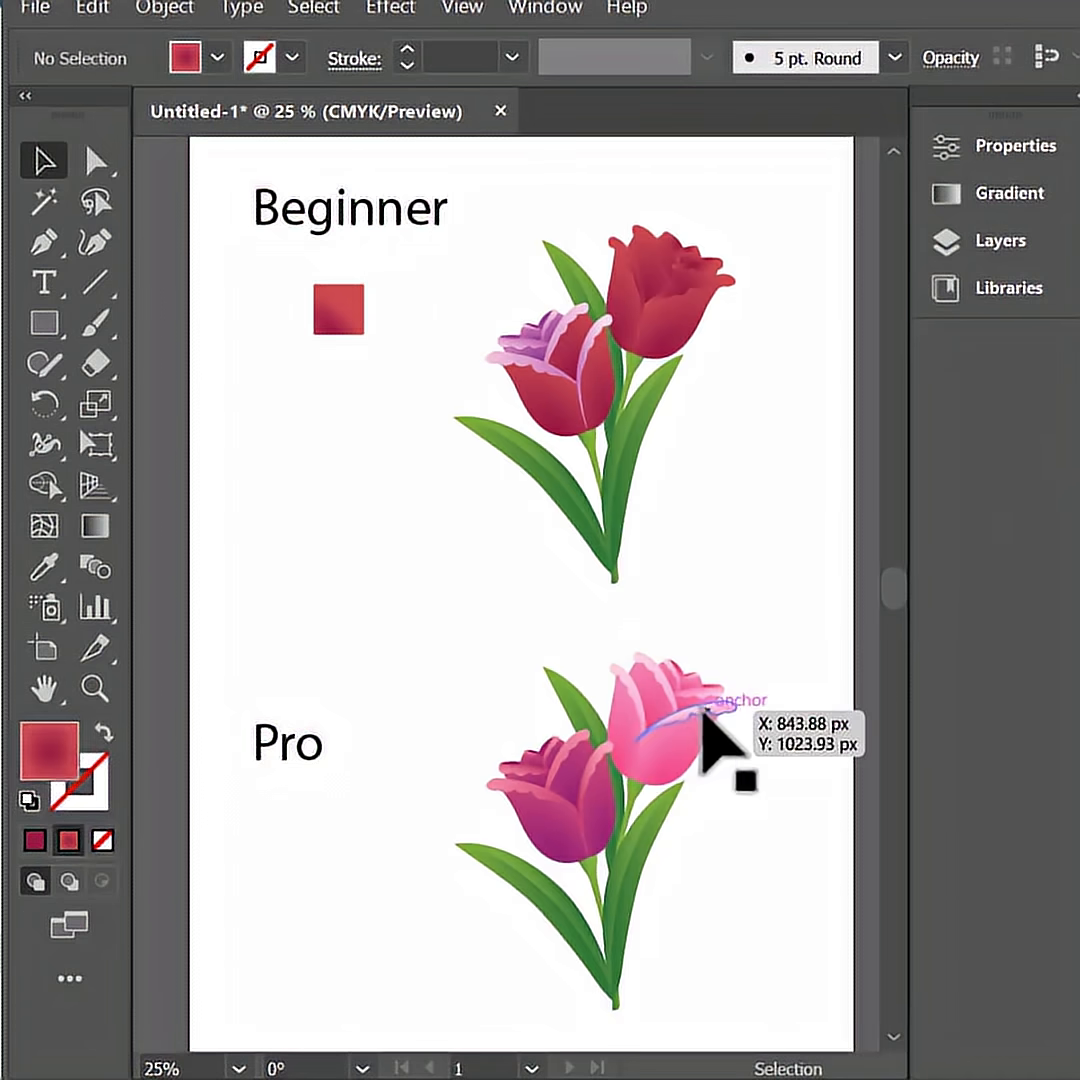
- Drag the Recolor Artwork colour-wheel handle so the Pro pink tulip becomes a brighter red
left_click(92, 8)
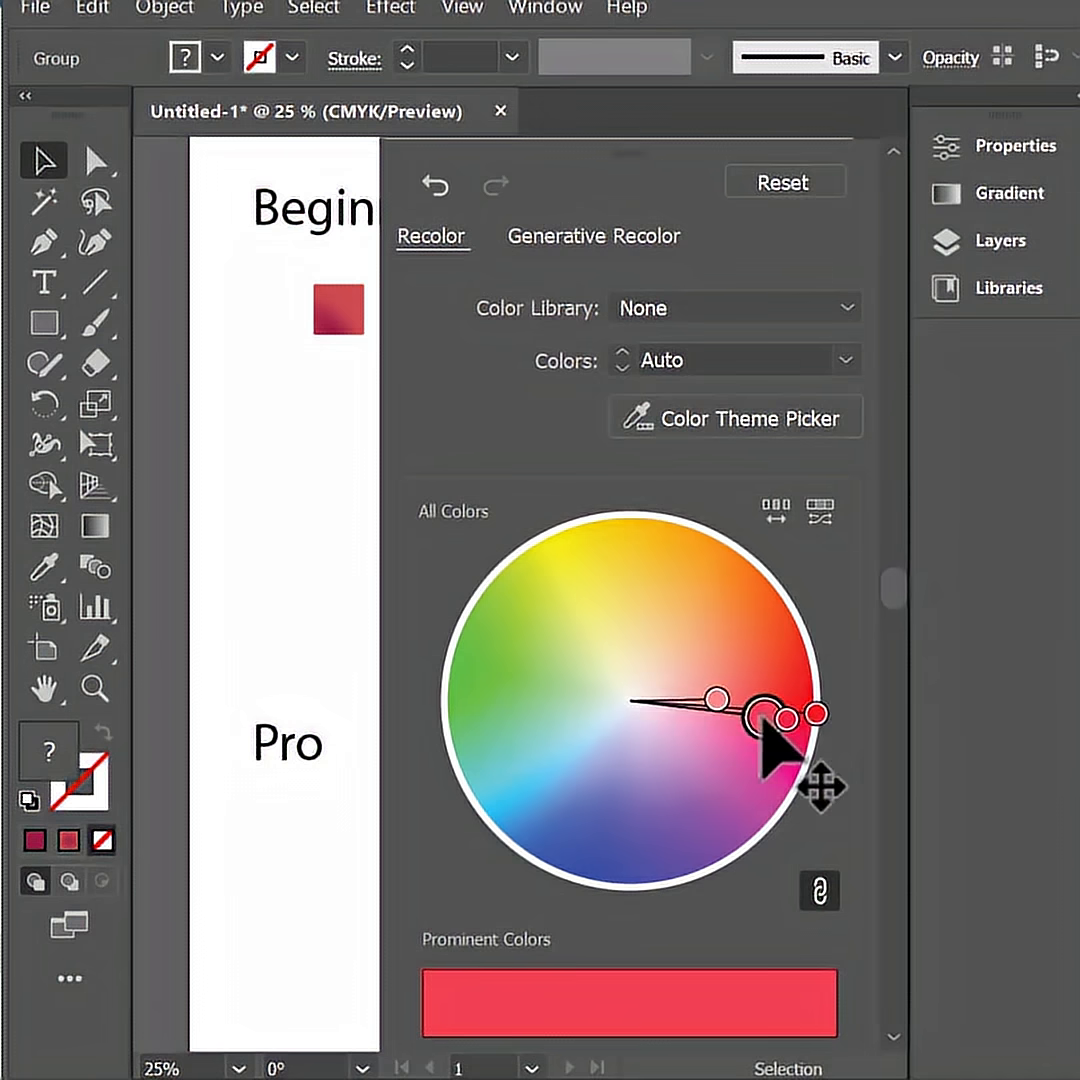
left_click_drag(790, 716, 744, 730)
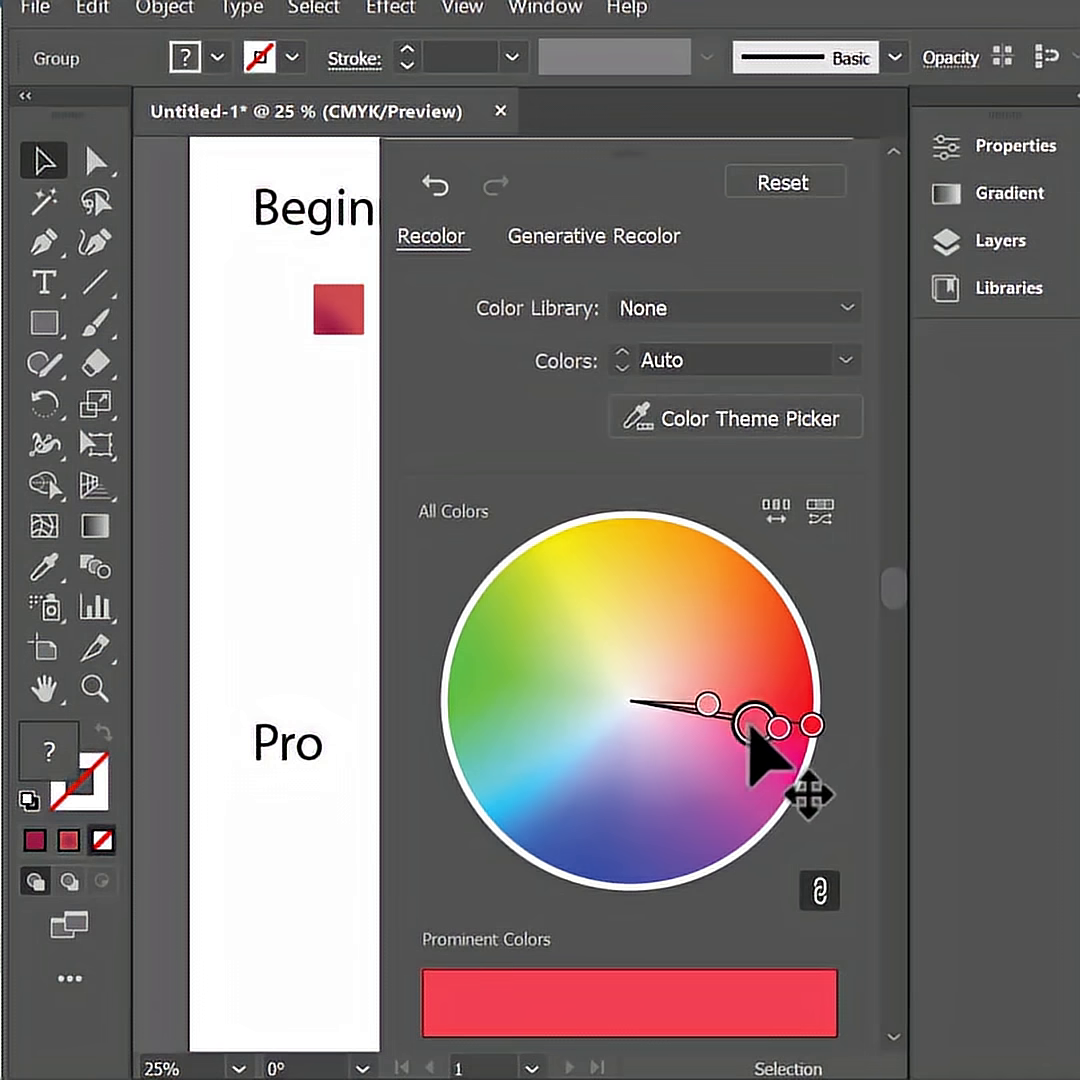
left_click_drag(760, 744, 770, 736)
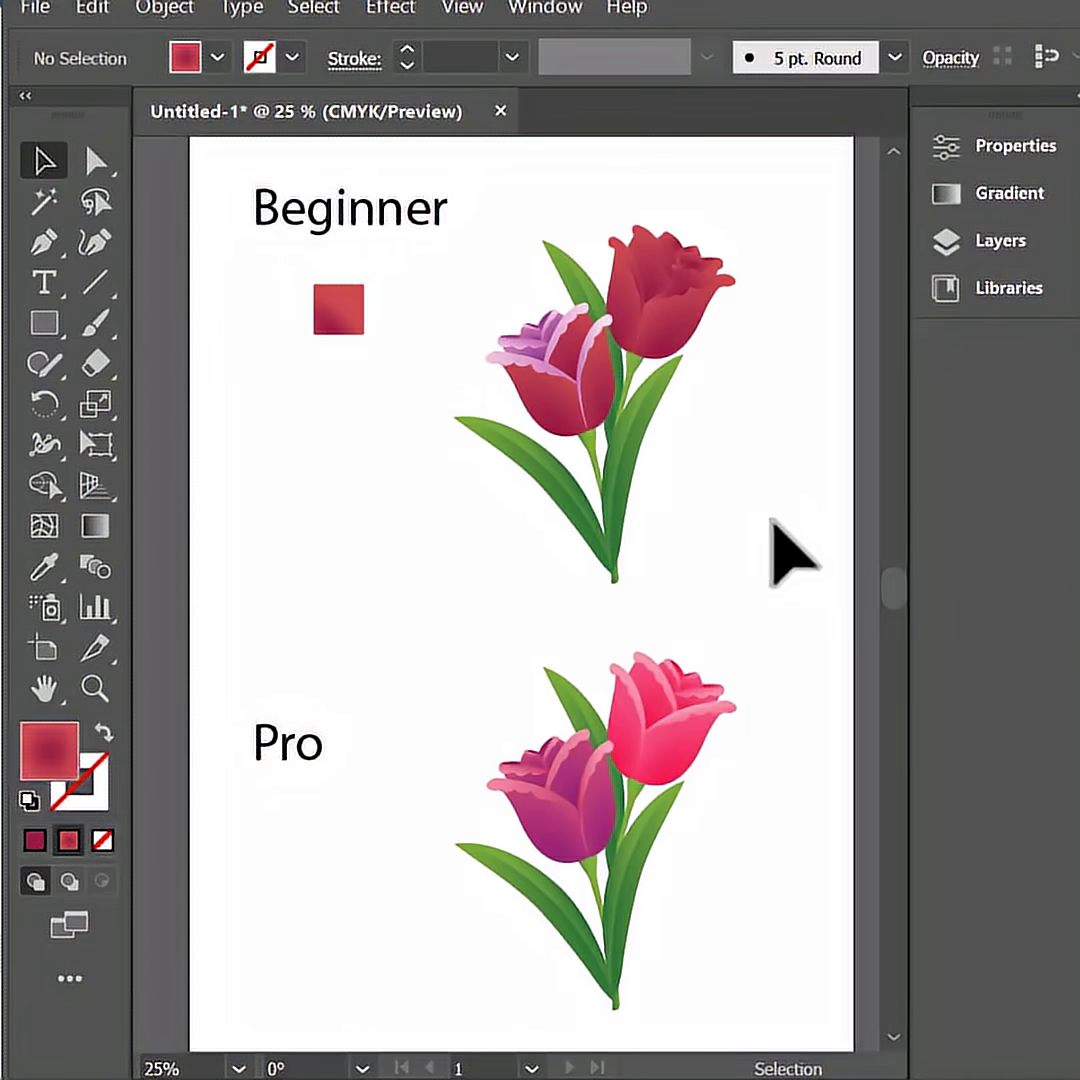
mouse_move(830, 540)
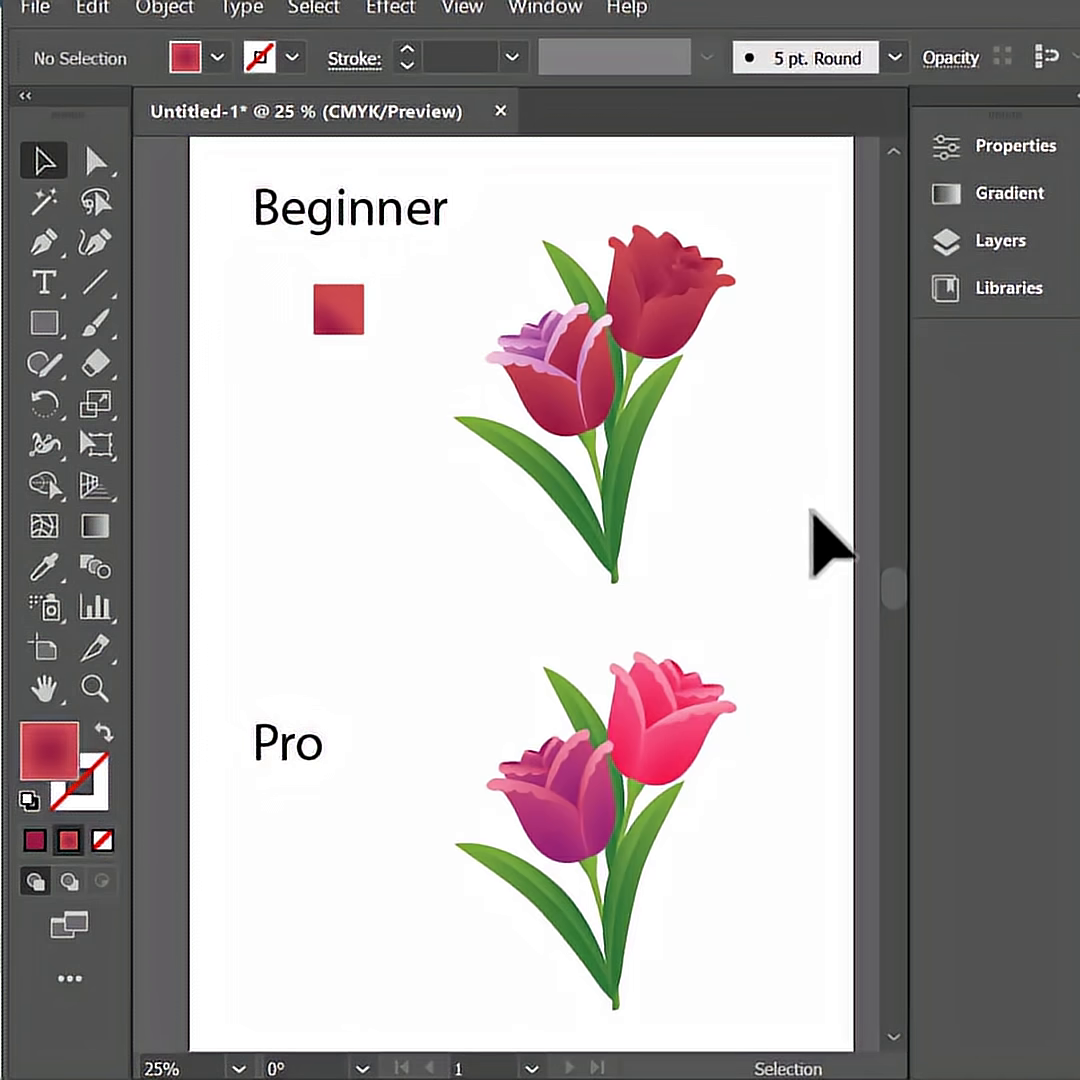